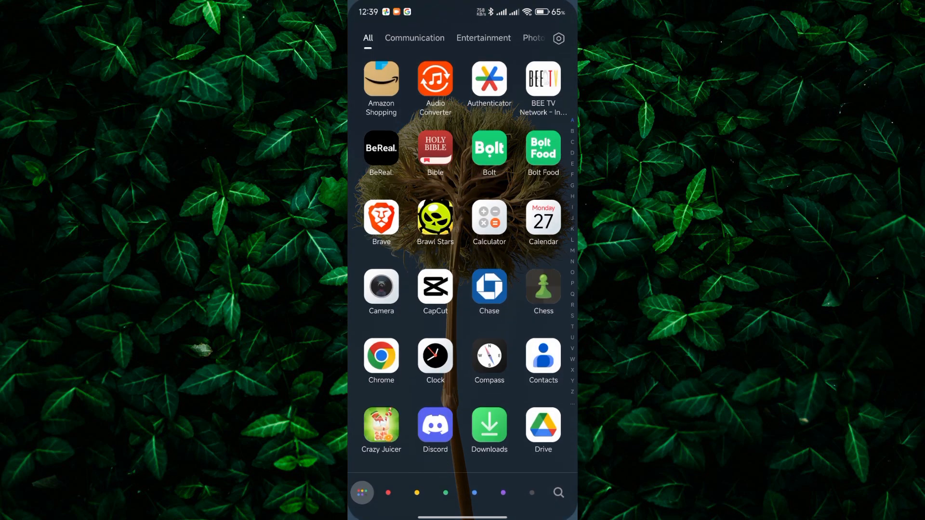
Scroll the app drawer to find WeChat and launch it to the chats list
scroll(down, 3)
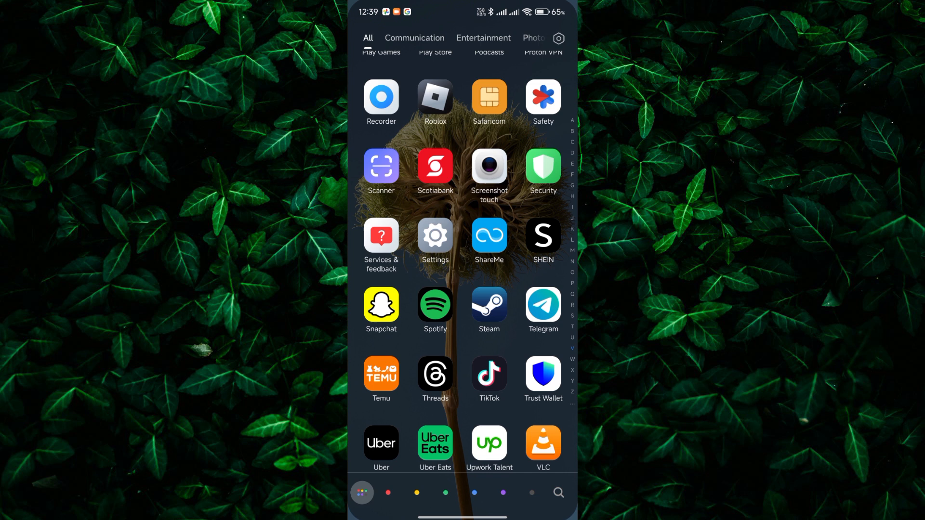
scroll(down, 3)
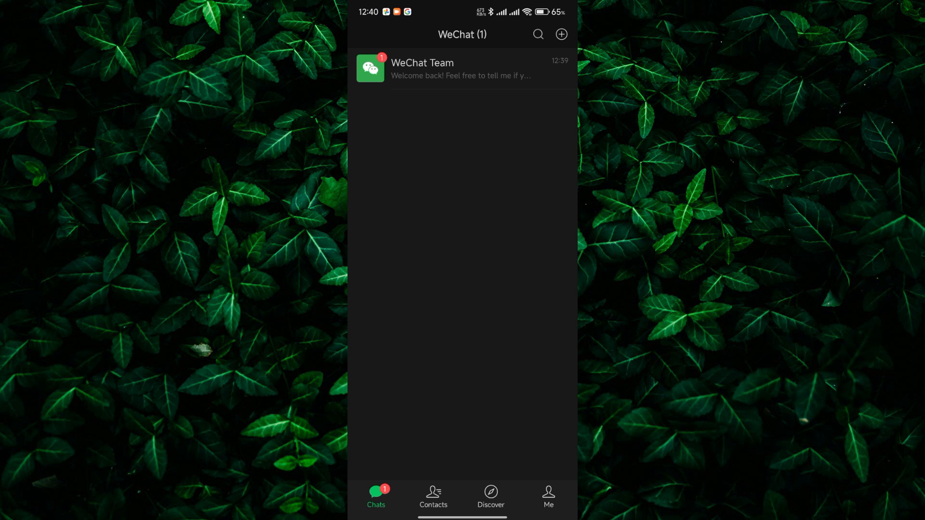
Go to the Me profile tab and open Settings
click(548, 497)
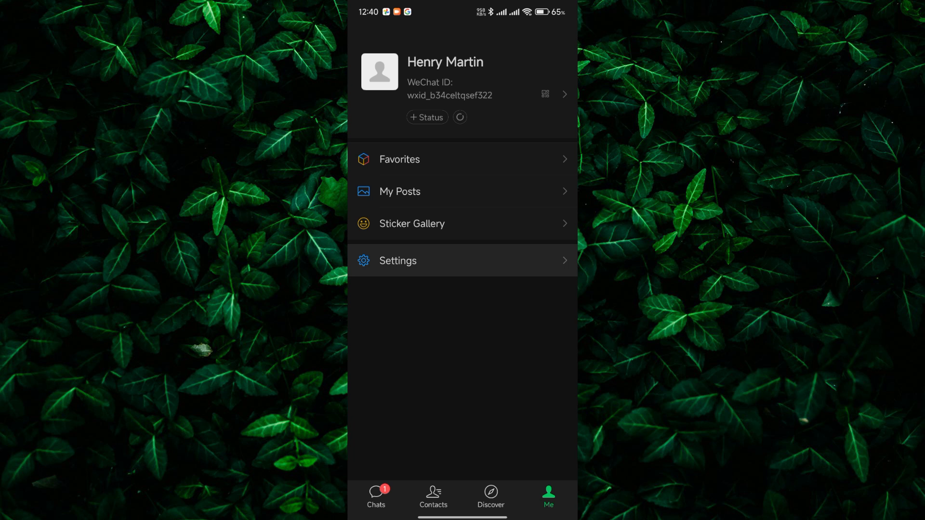
click(397, 261)
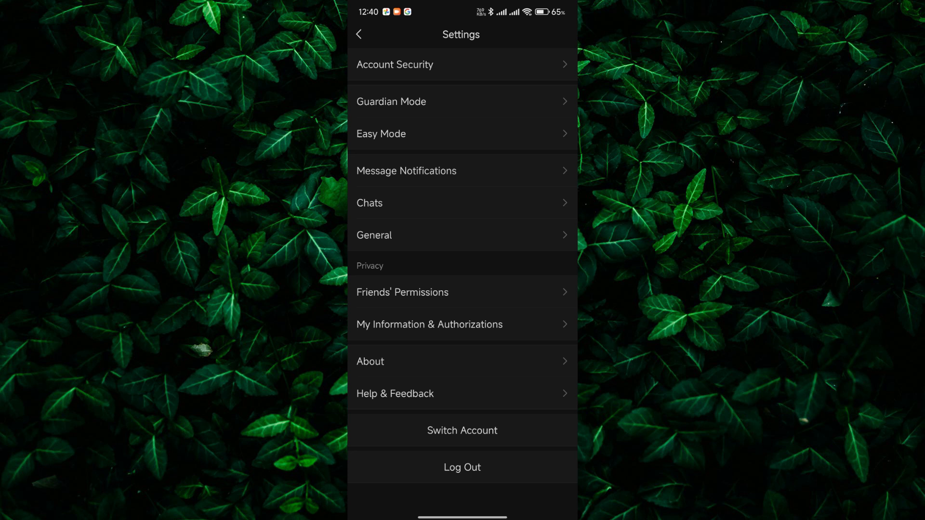
Open Help & Feedback to reach the WeChat Help Center, then return home
click(395, 393)
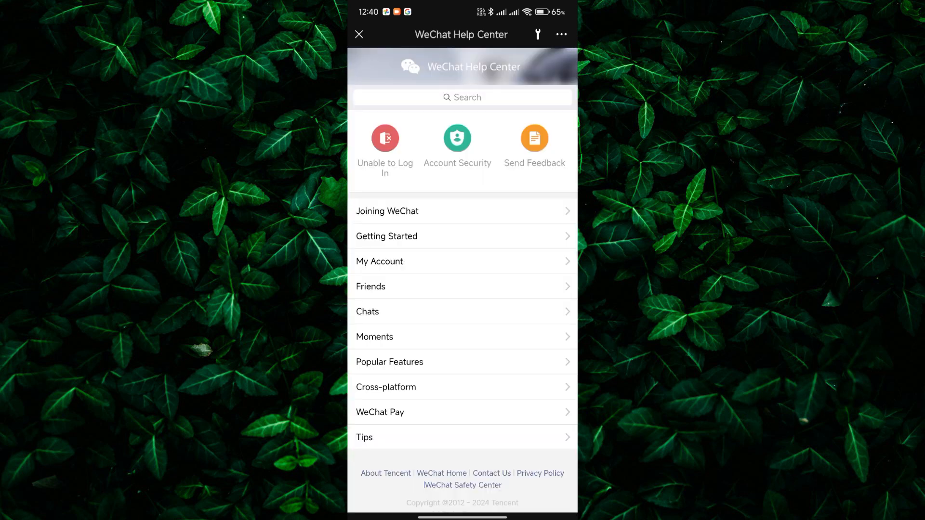
click(387, 236)
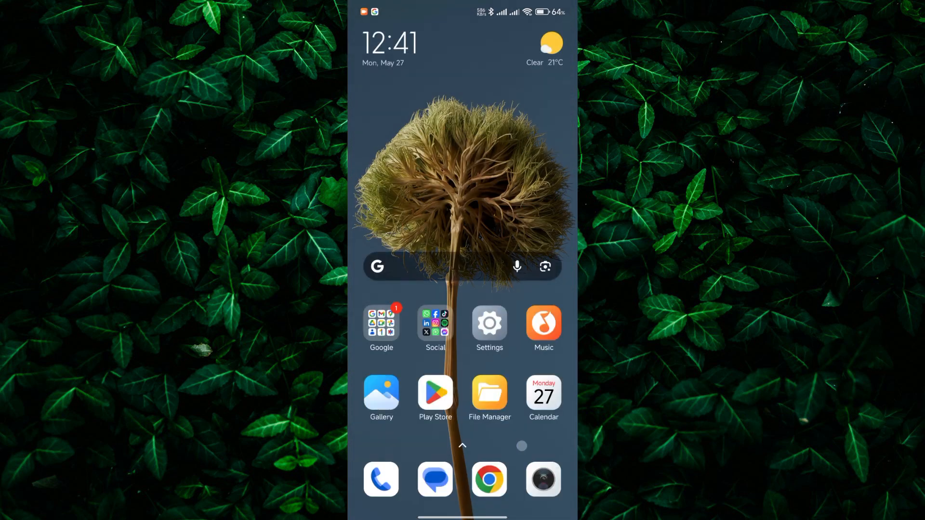
scroll(left, 3)
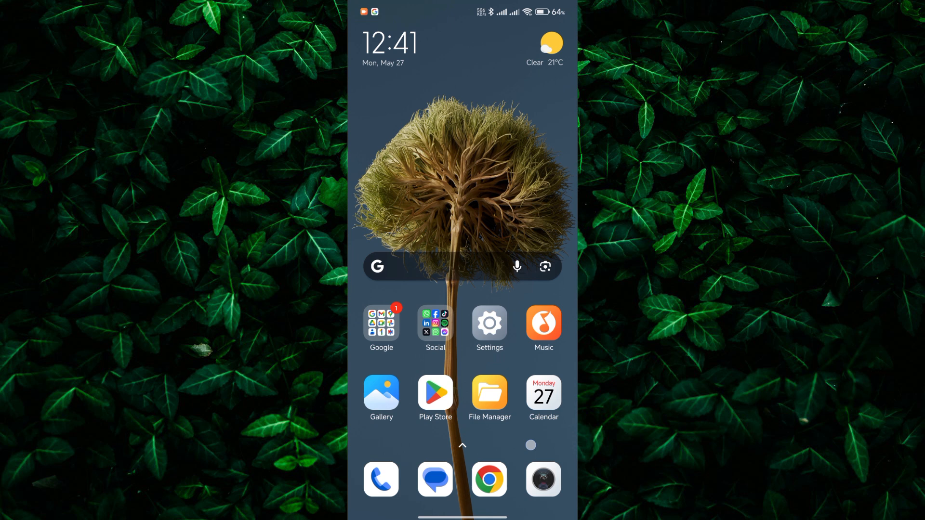